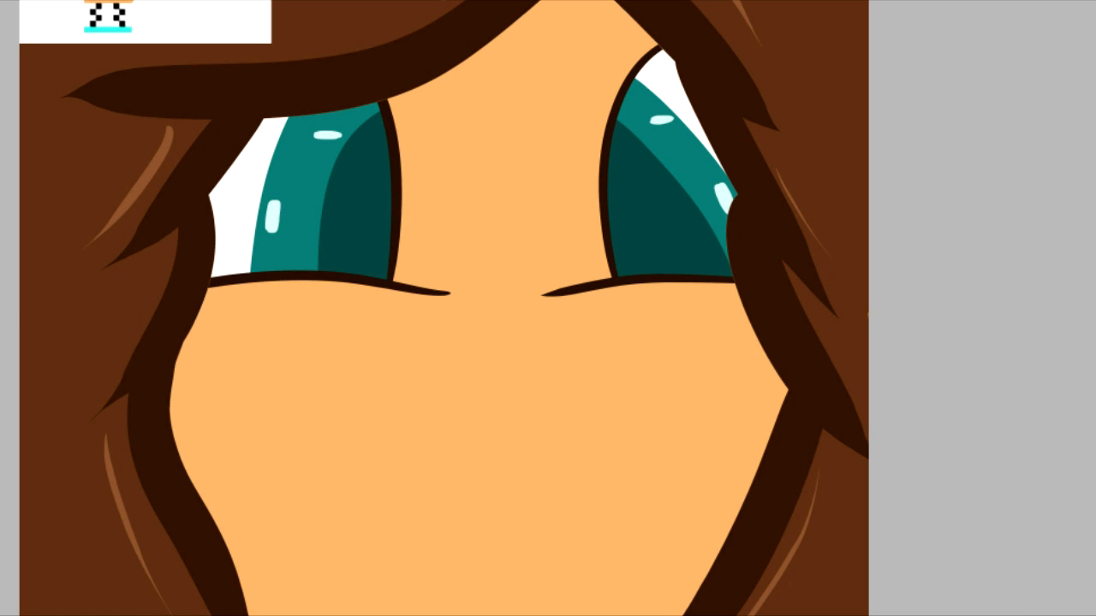
Step: Brush pink blush onto the cheeks and draw a dark curved smile beneath them
{"action": "left_click", "coordinate": [324, 390]}
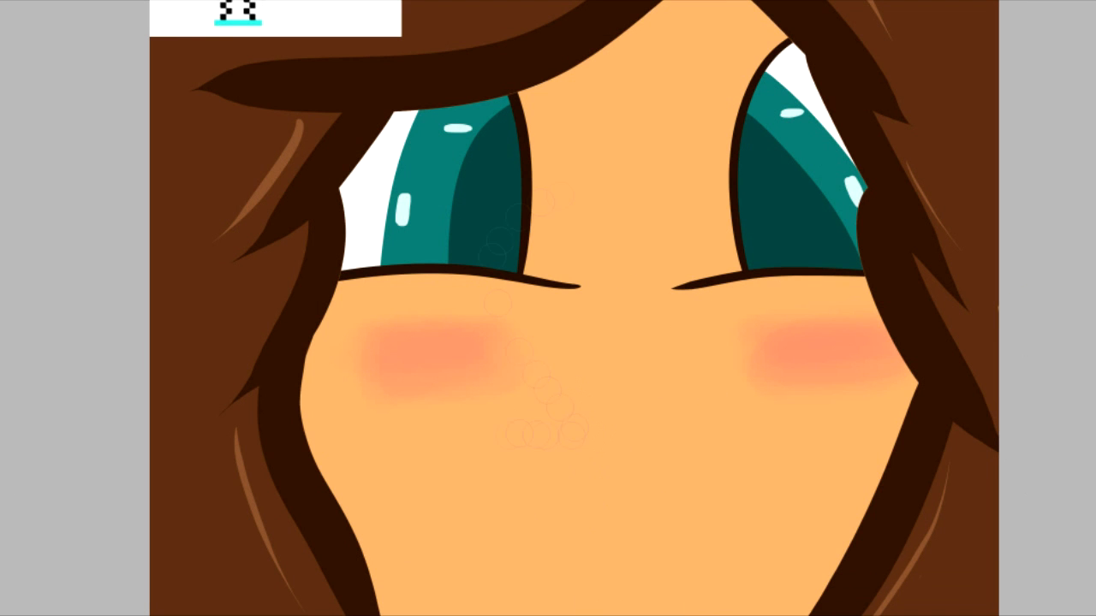
{"action": "left_click_drag", "start_coordinate": [463, 322], "coordinate": [677, 534]}
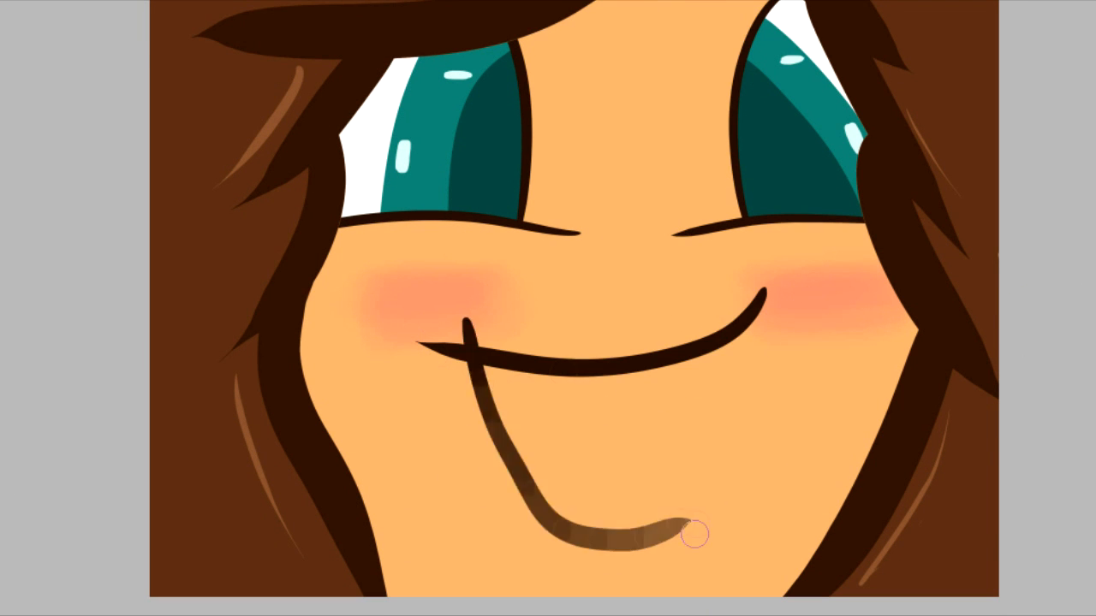